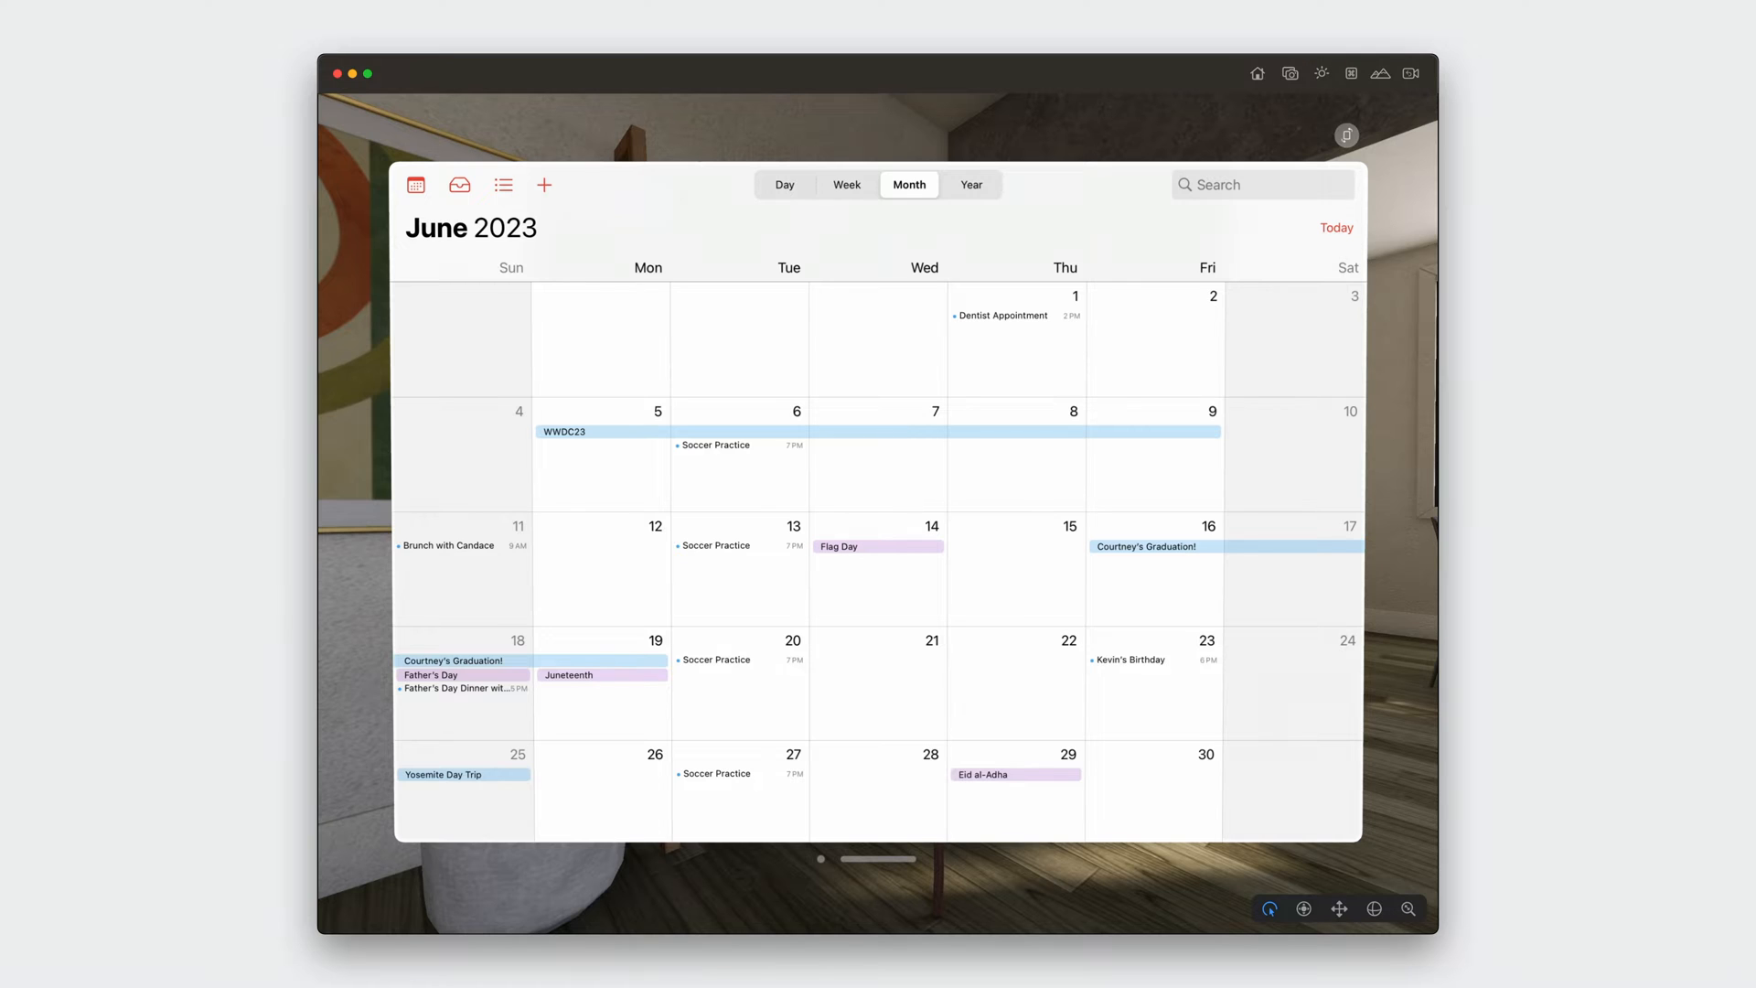
mouse_move(1018, 358)
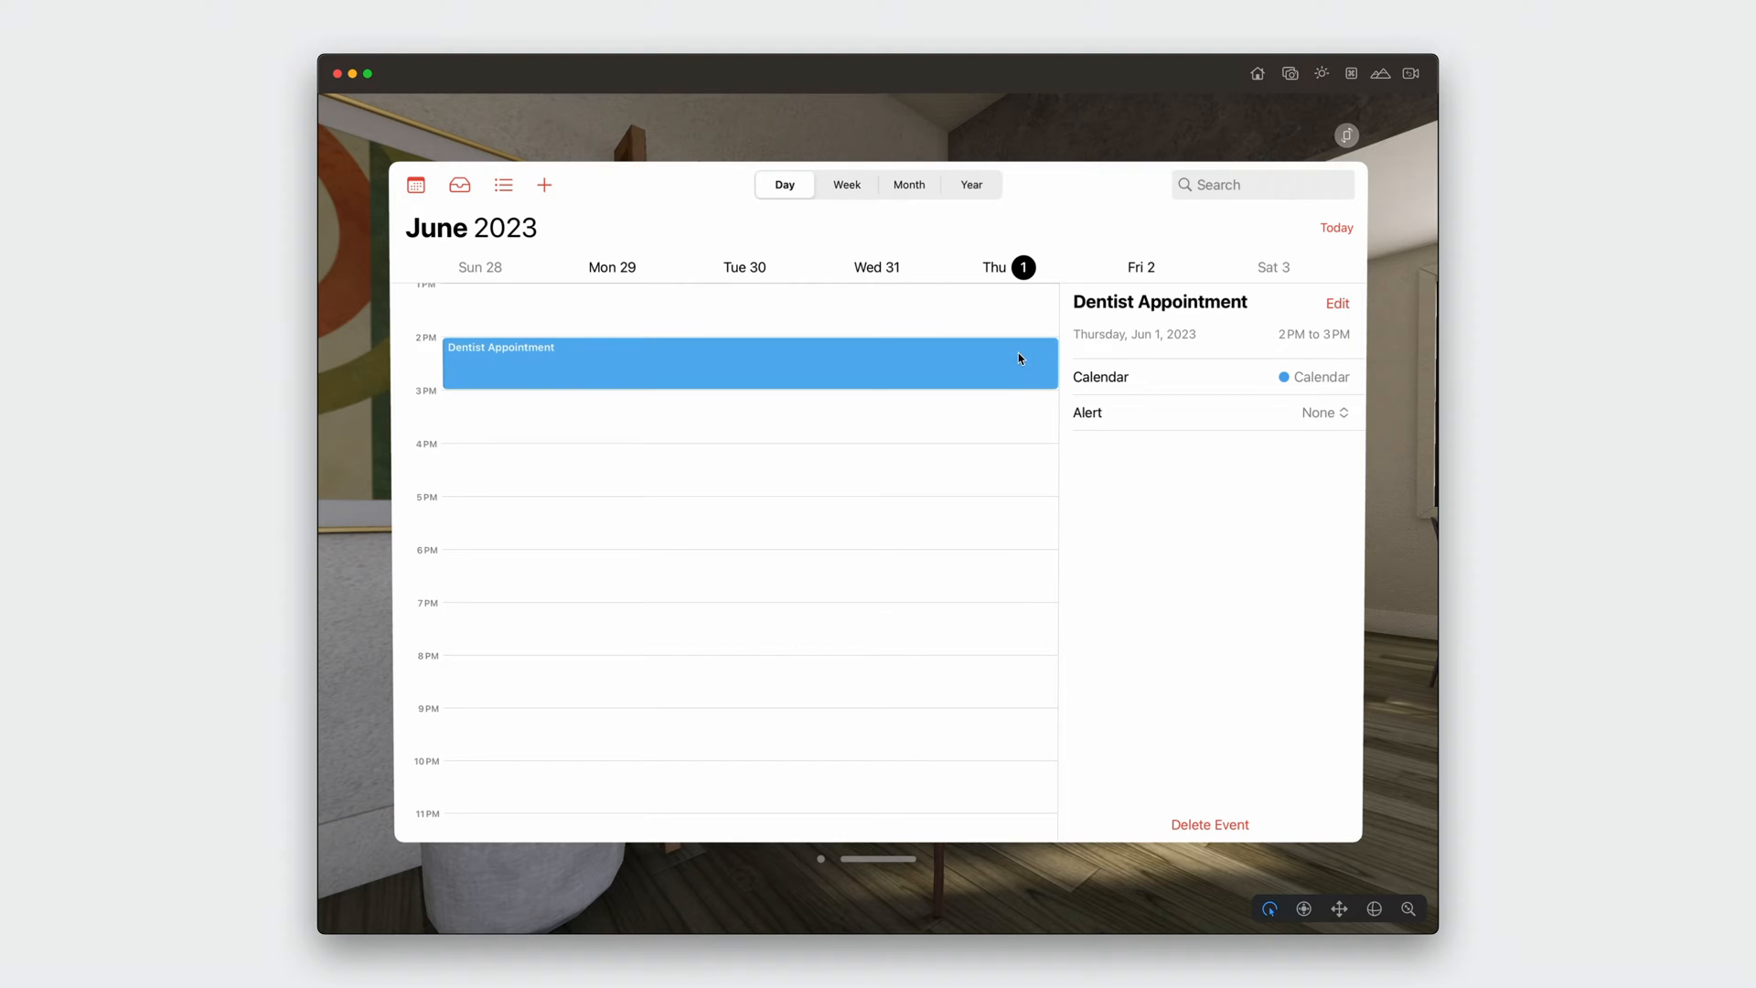
Return to the month view and start a 'Yoga Class' event dated Jun 3, 2023
left_click(909, 184)
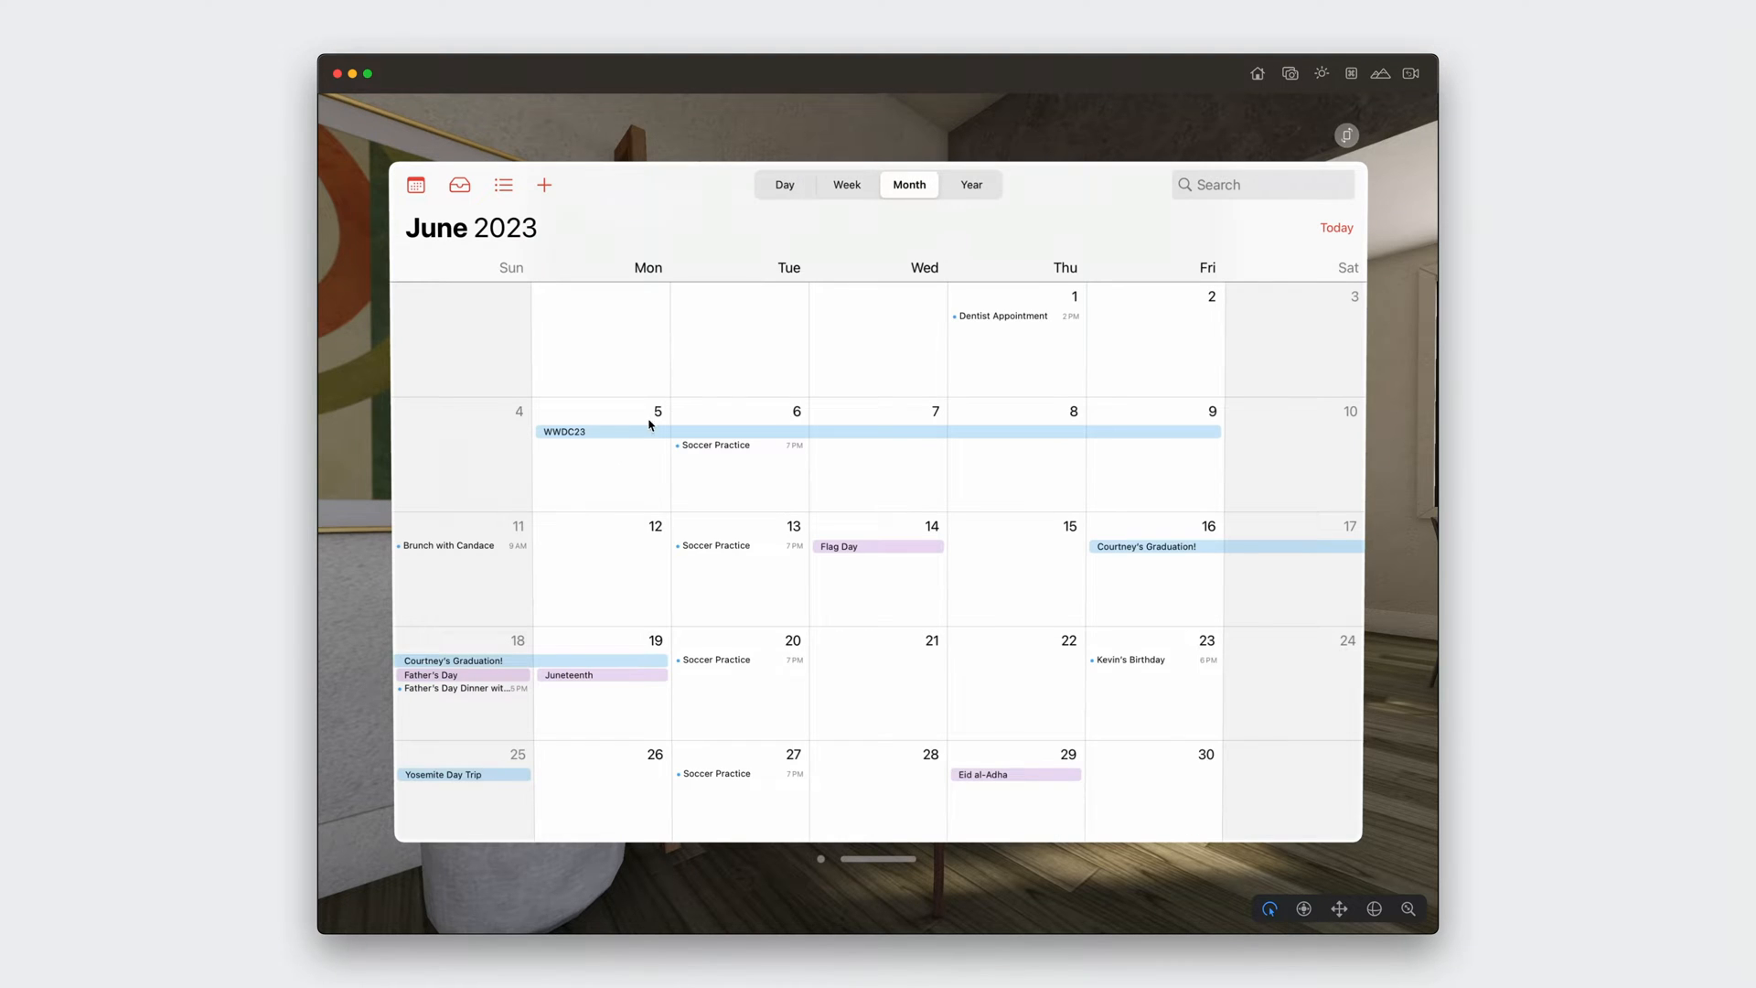
left_click(449, 545)
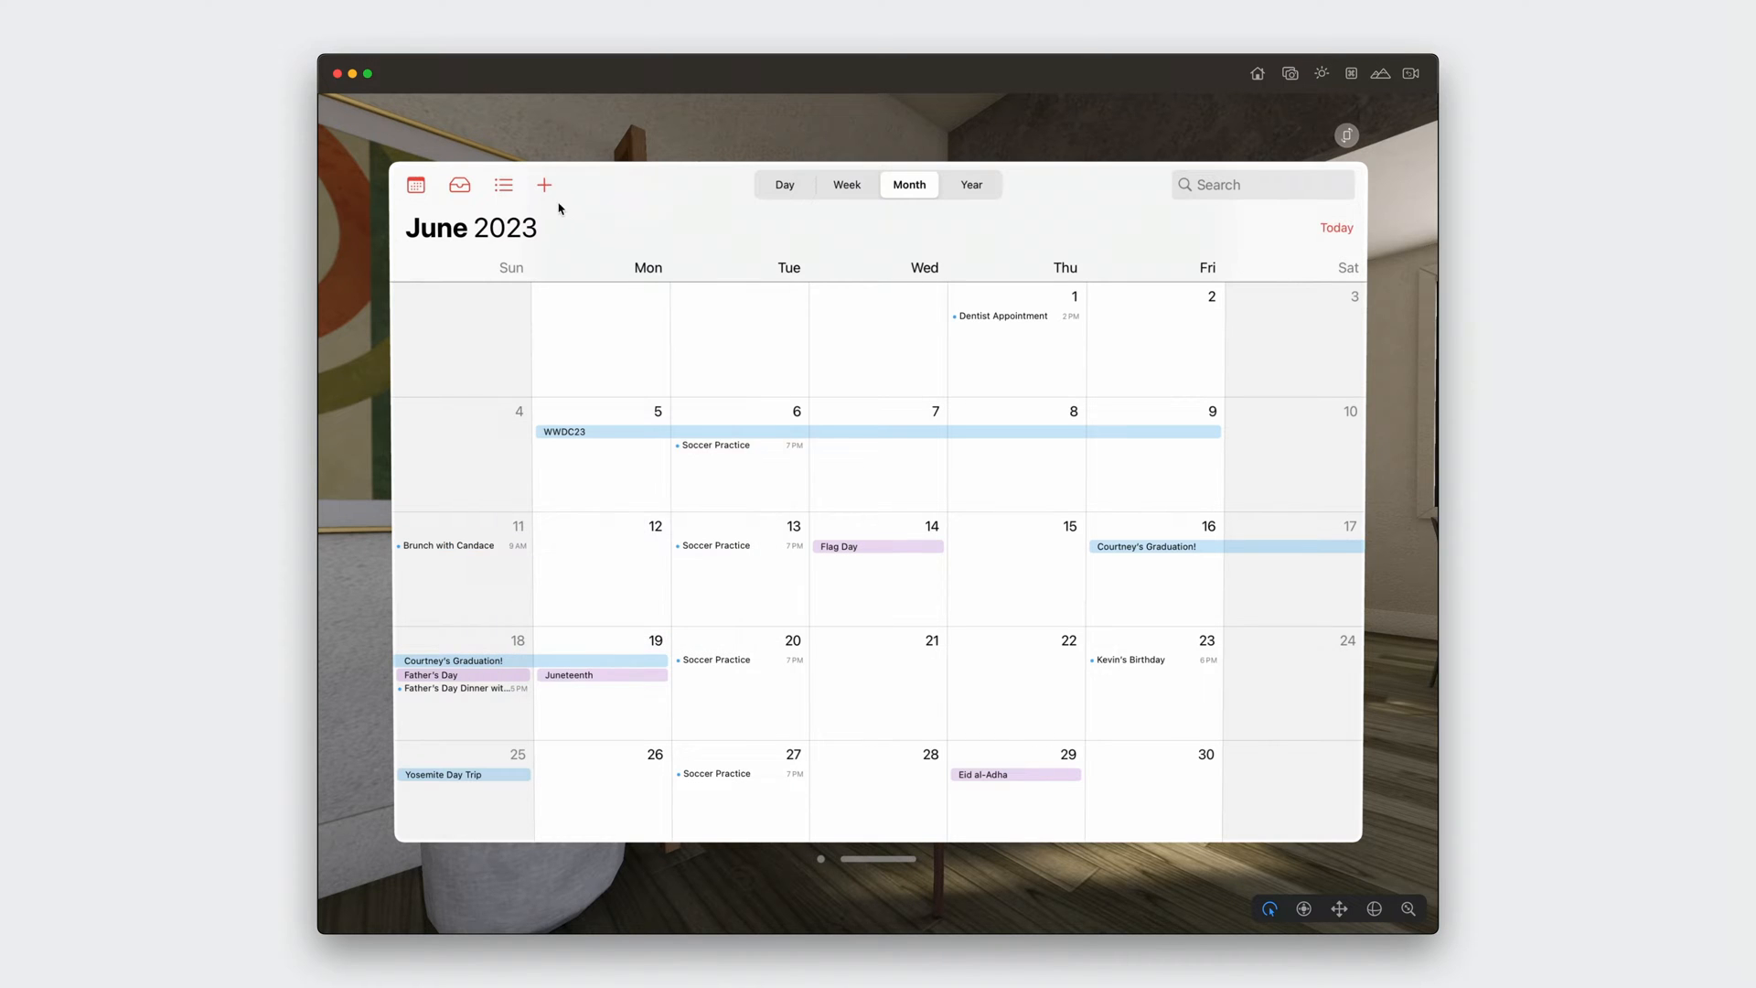
left_click(544, 185)
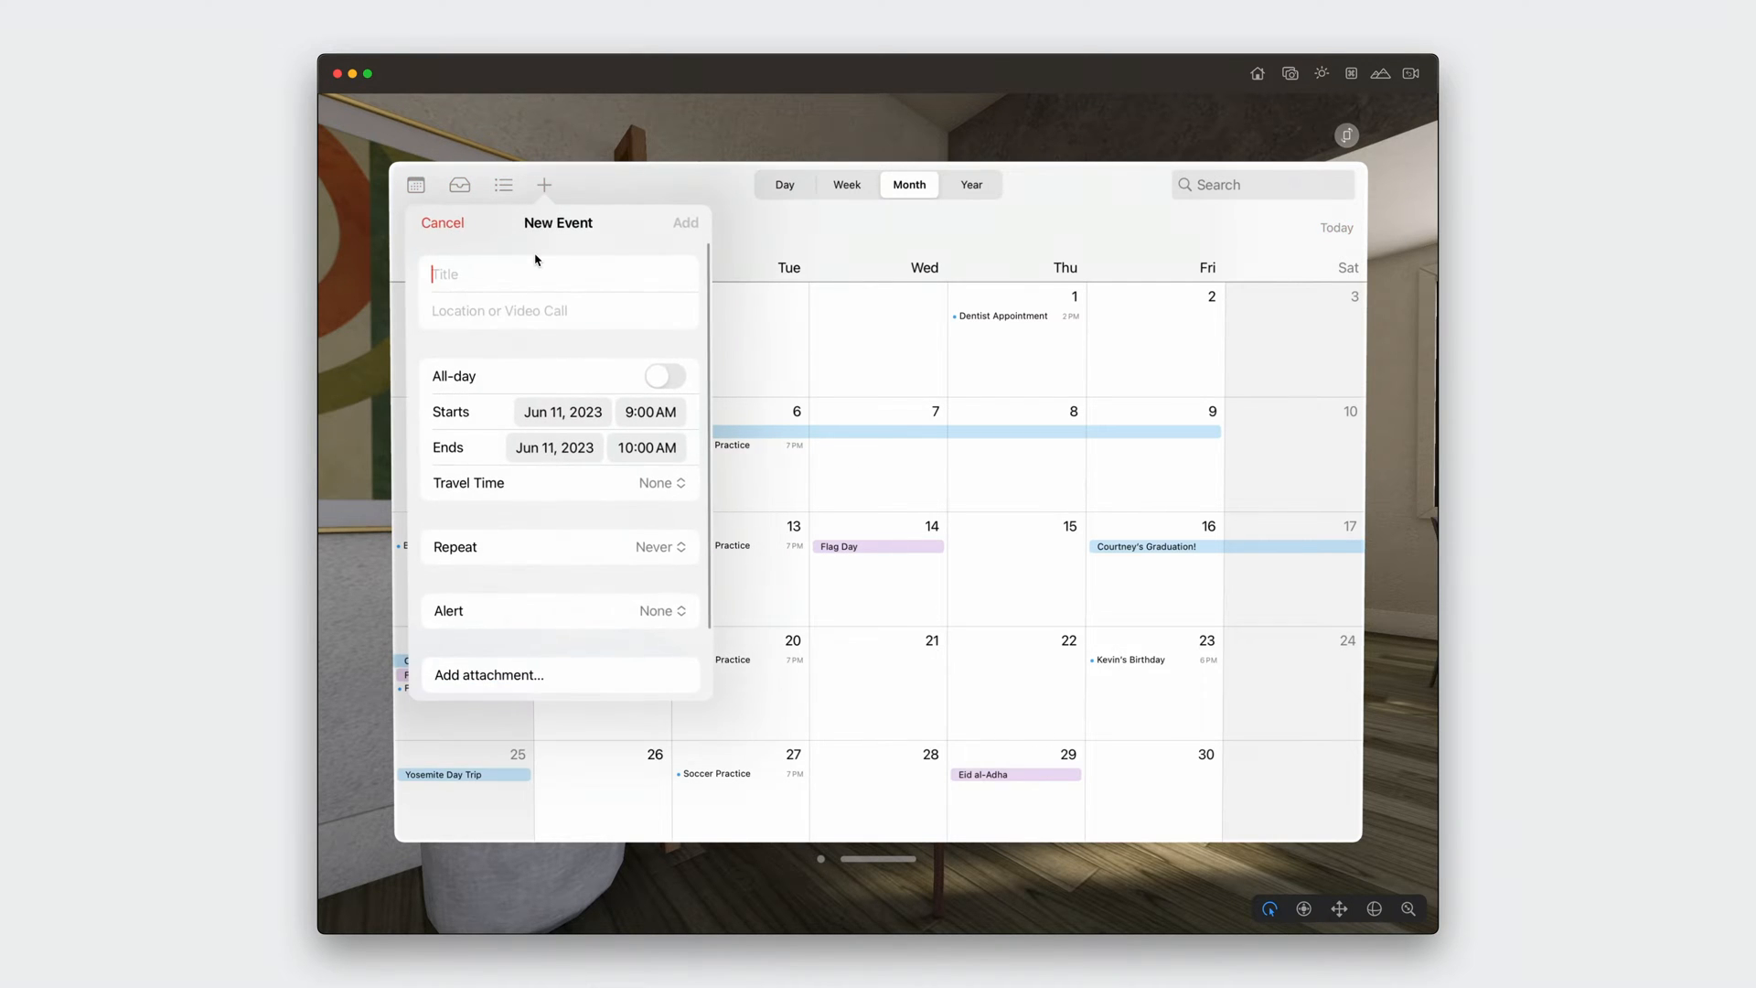
type("Yoga Class")
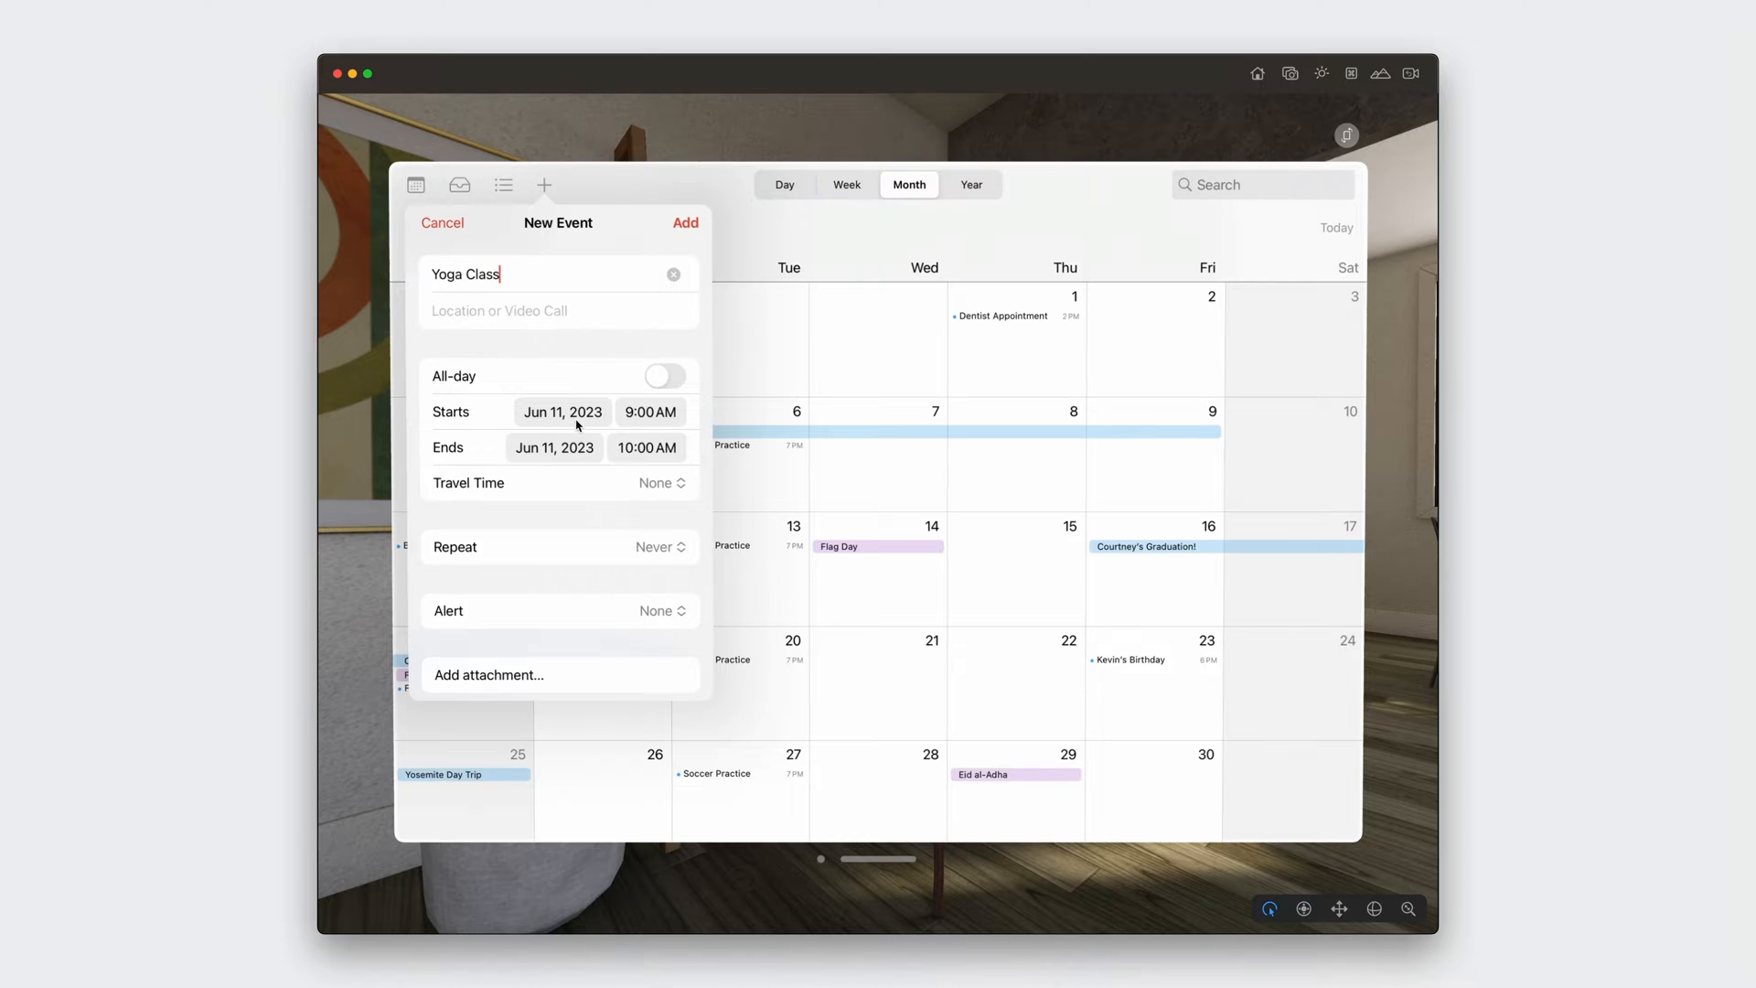
left_click(563, 411)
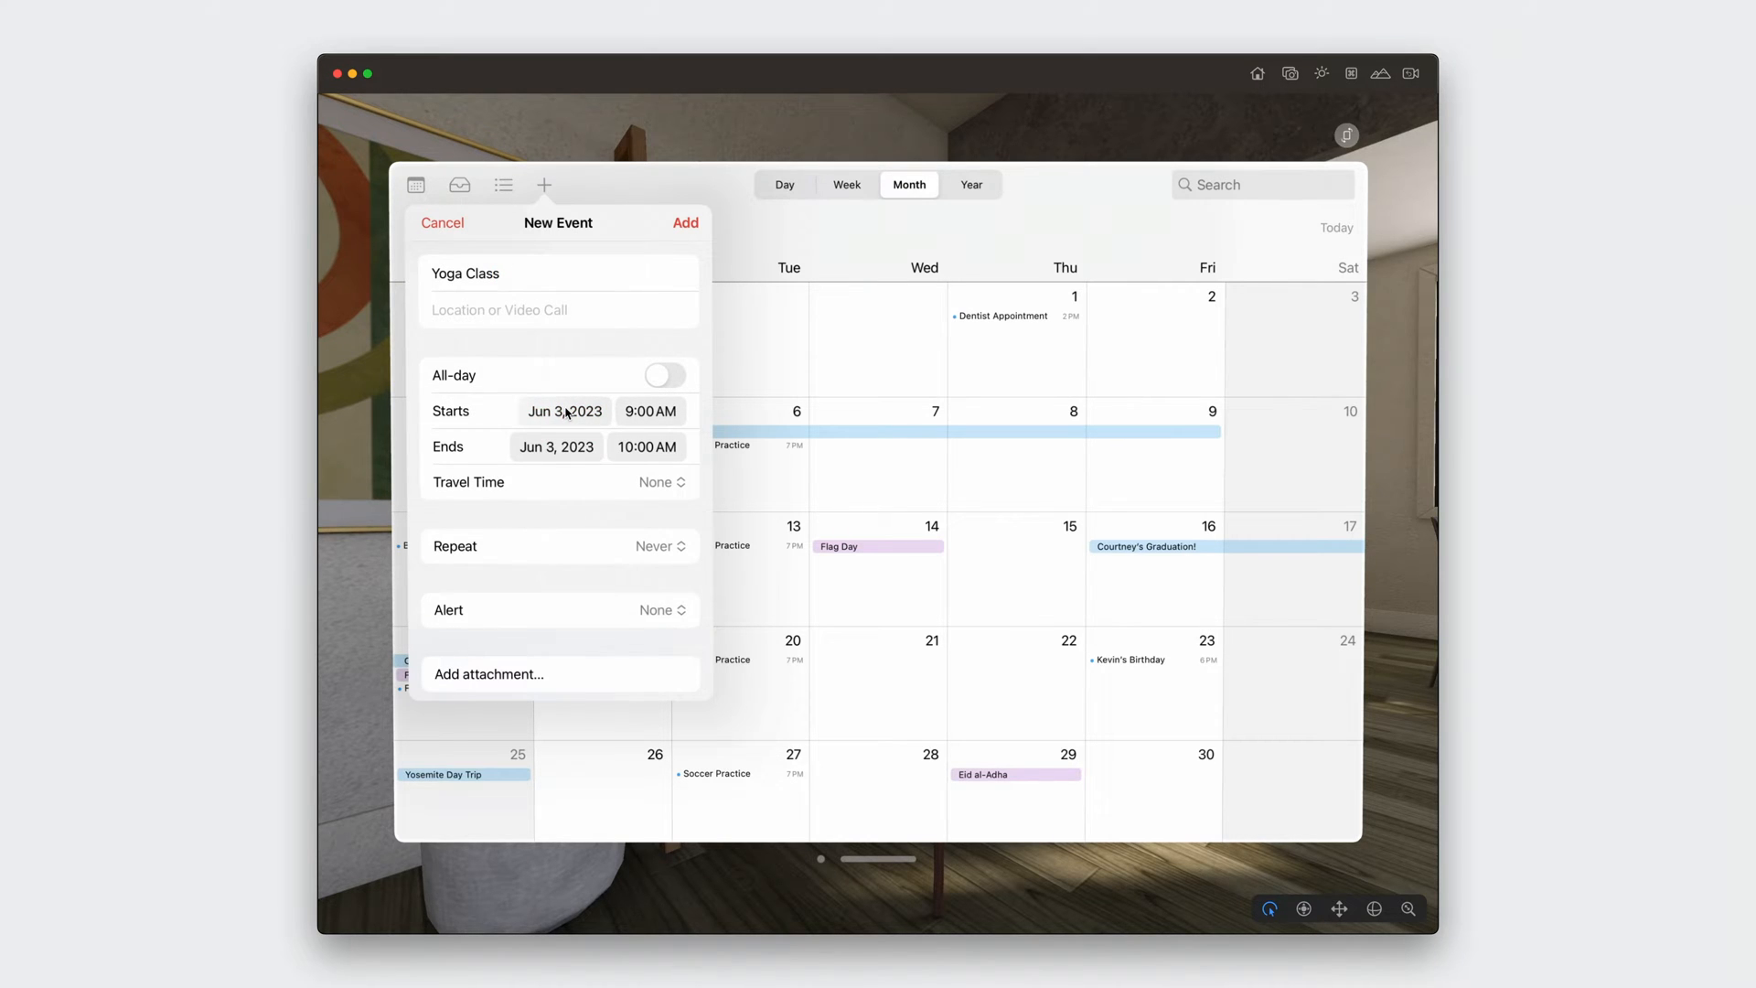
left_click(684, 224)
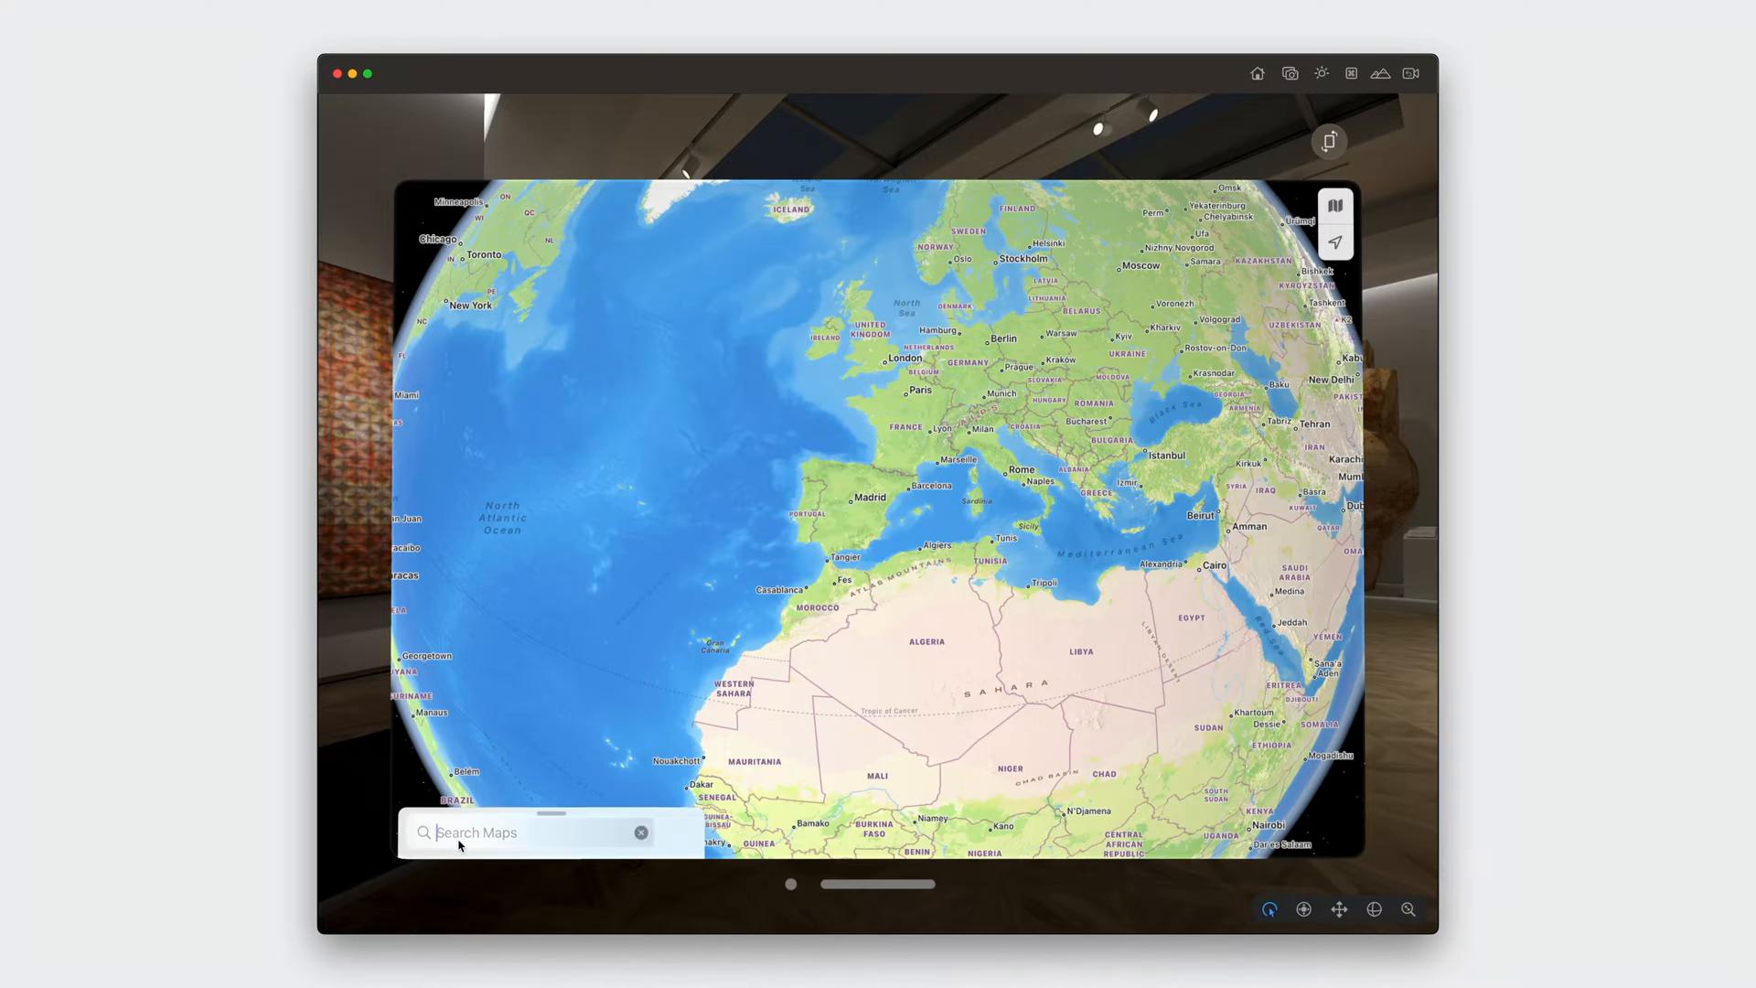
Pick a Yosemite result in Maps, then search 'Capitol record' and choose a suggestion
type("Yosemit")
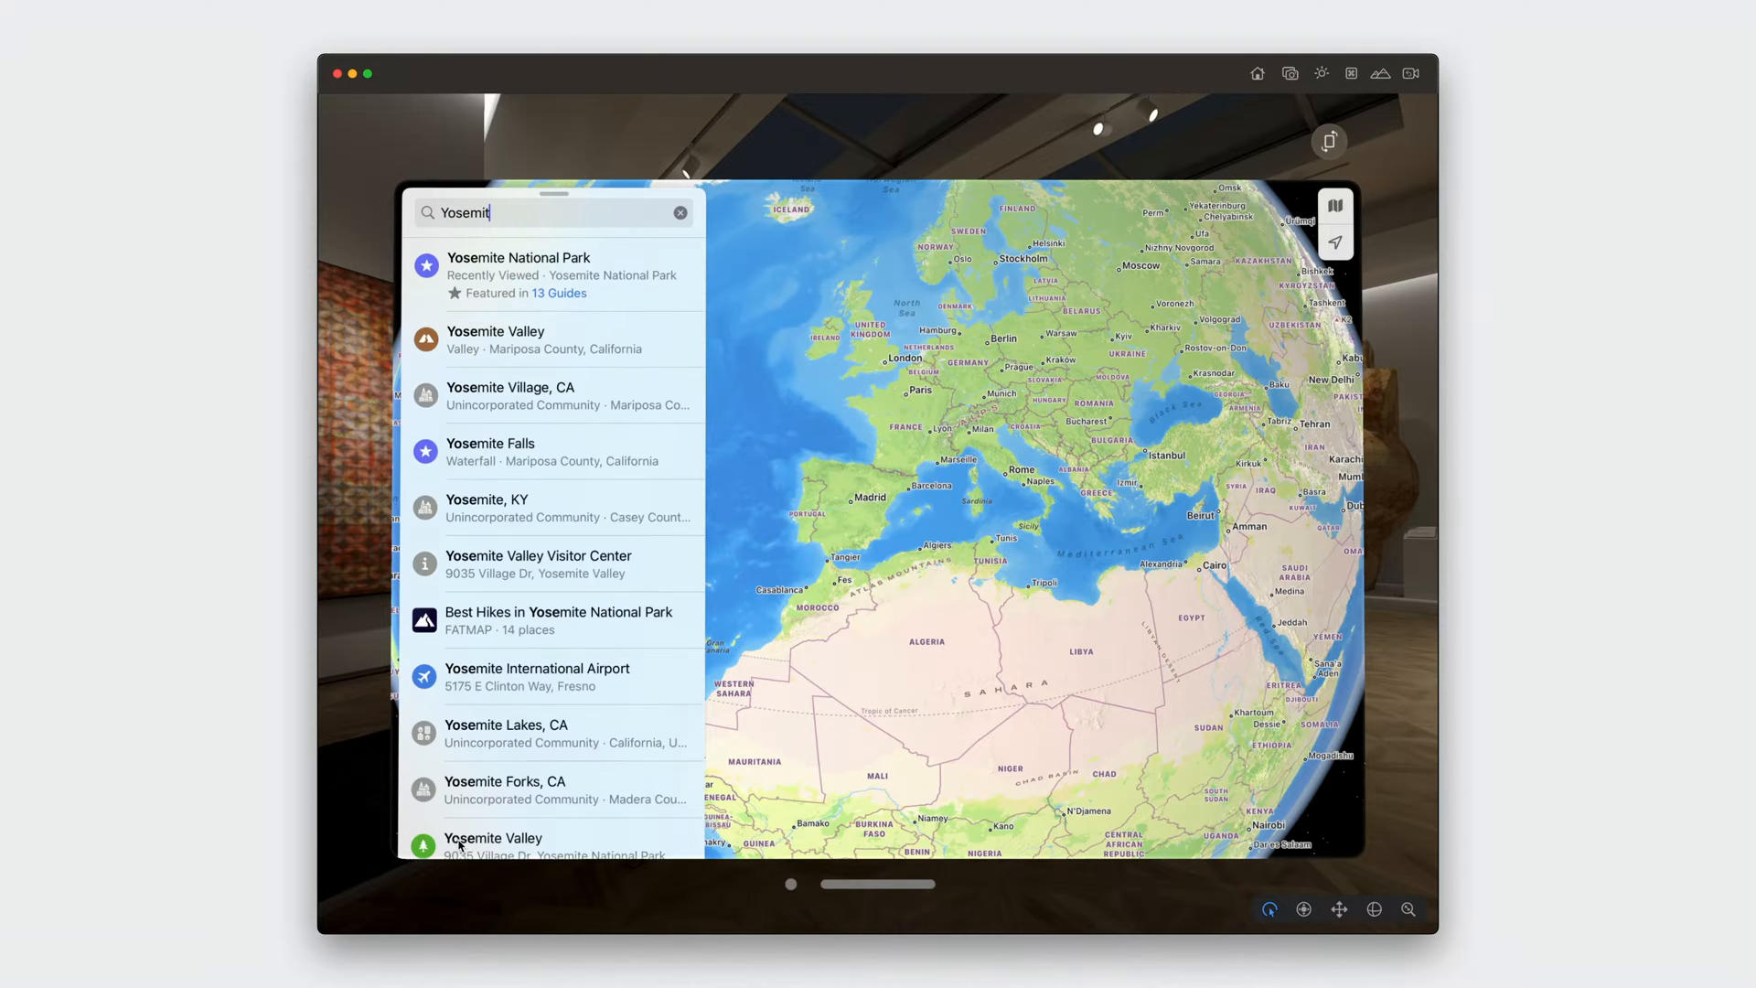
left_click(518, 258)
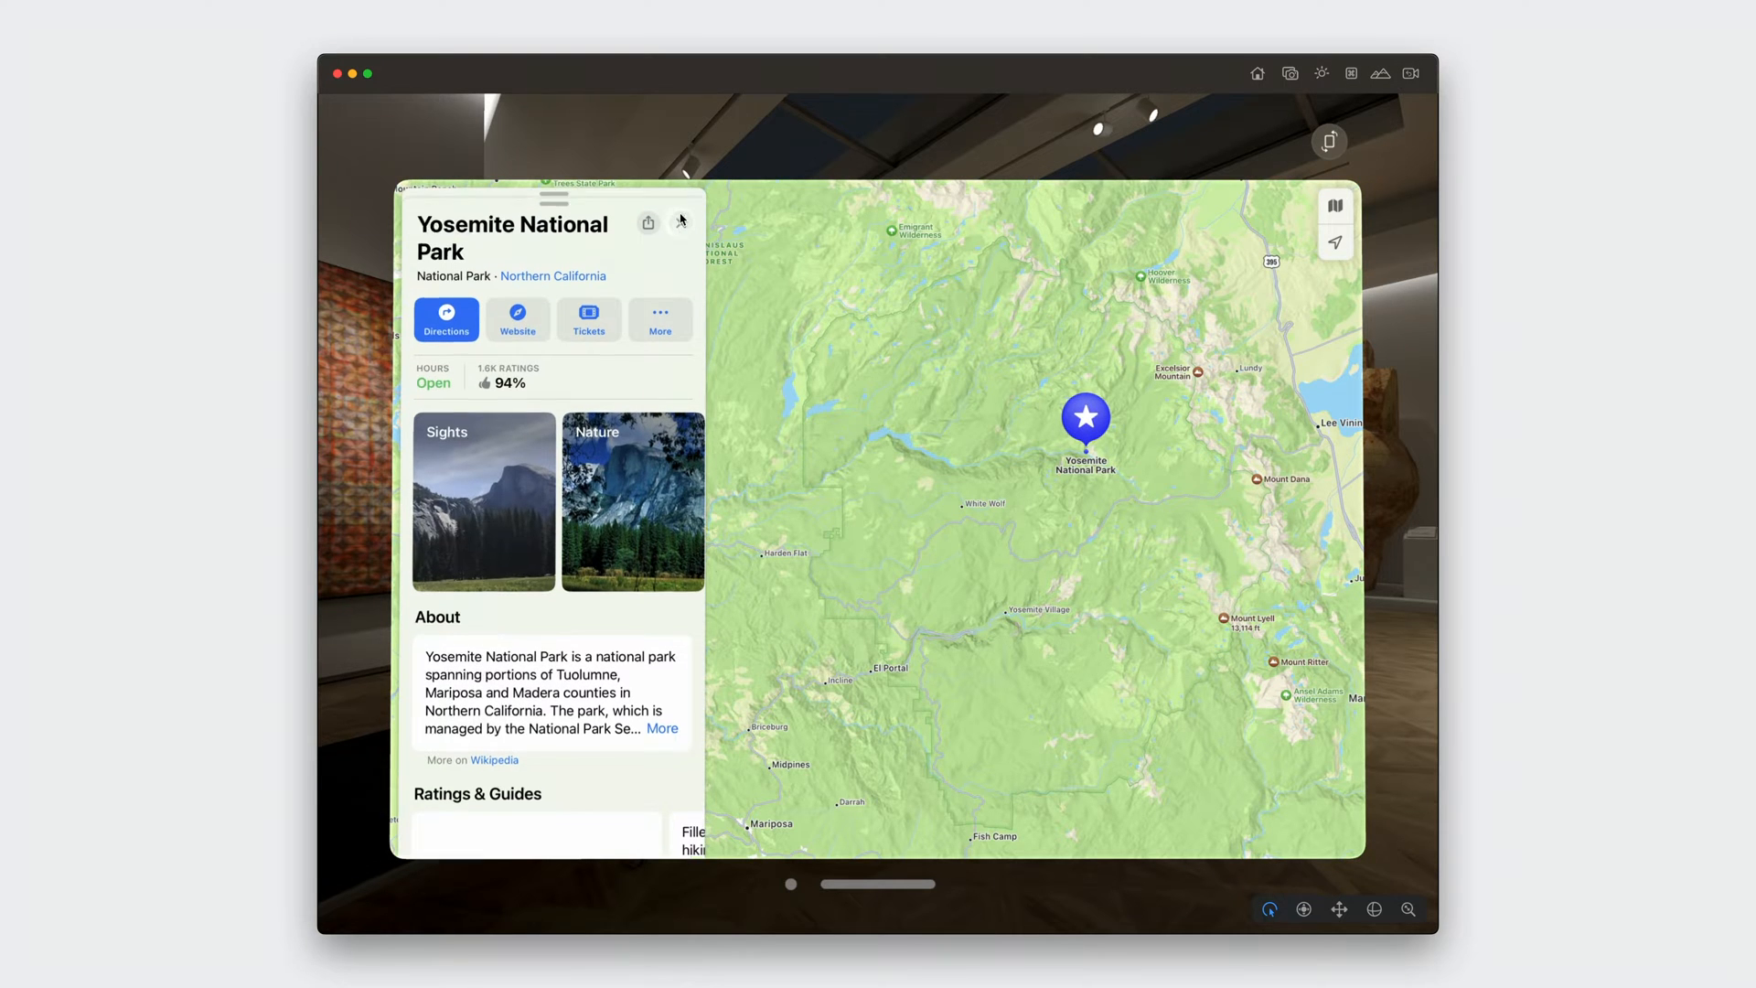
type("C")
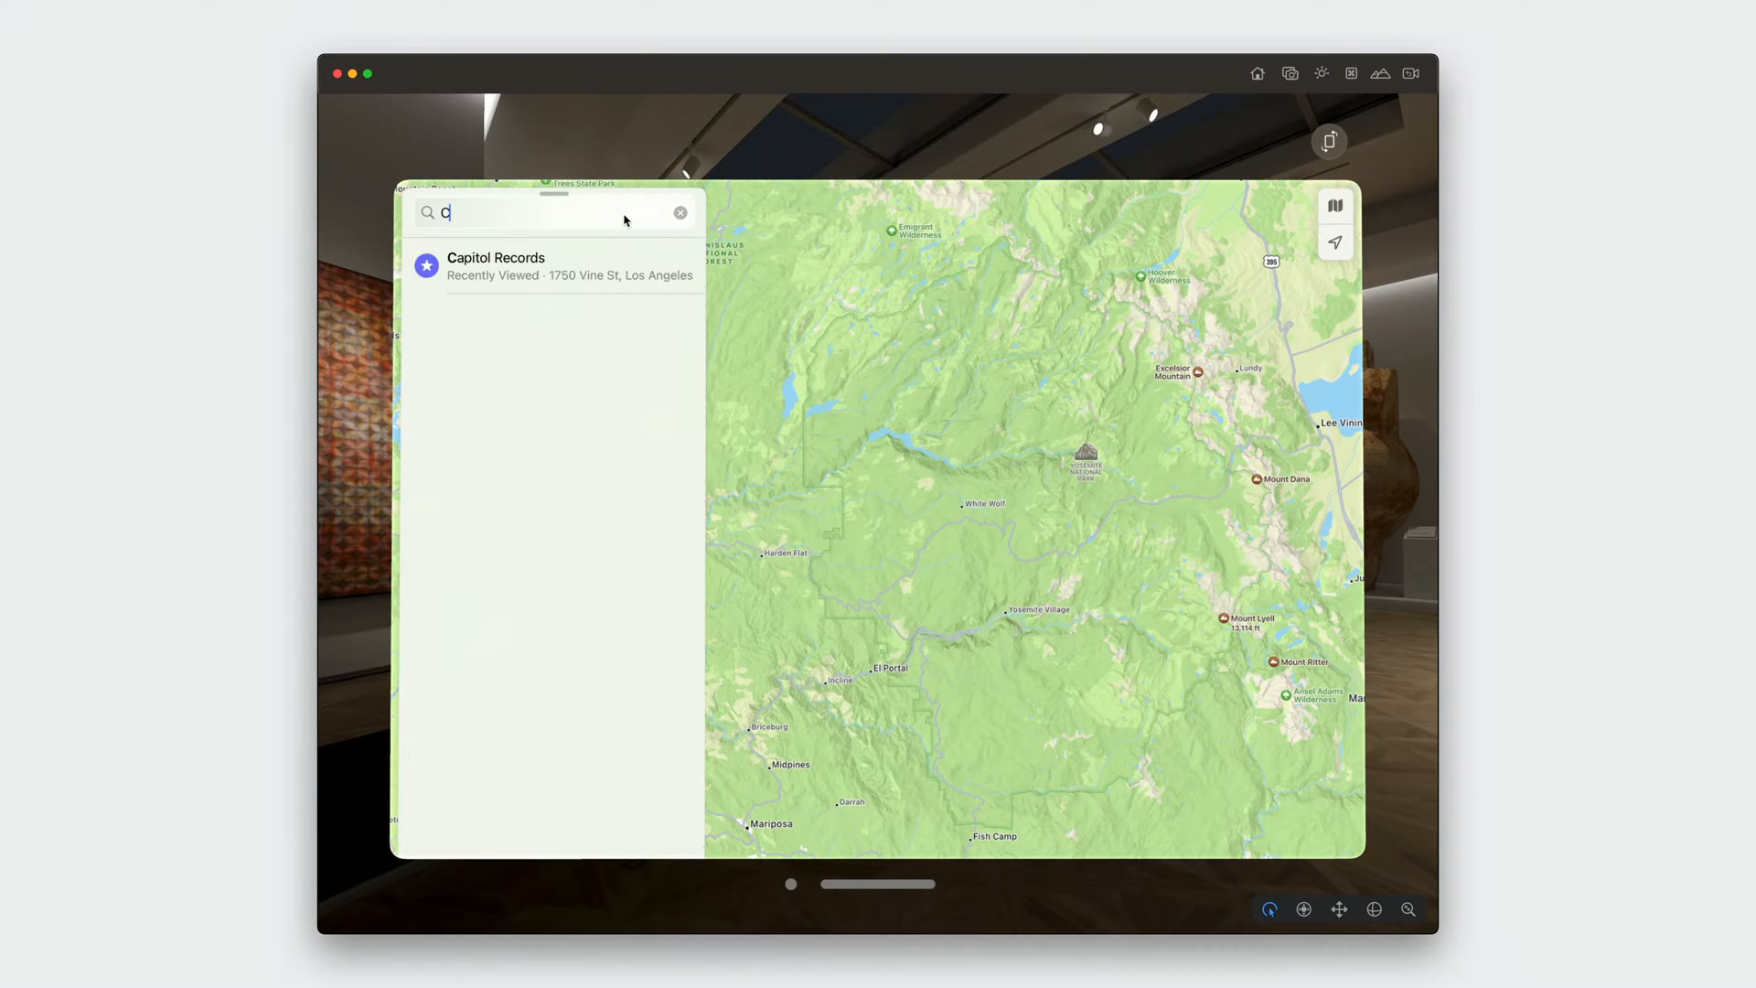
type("apitol record")
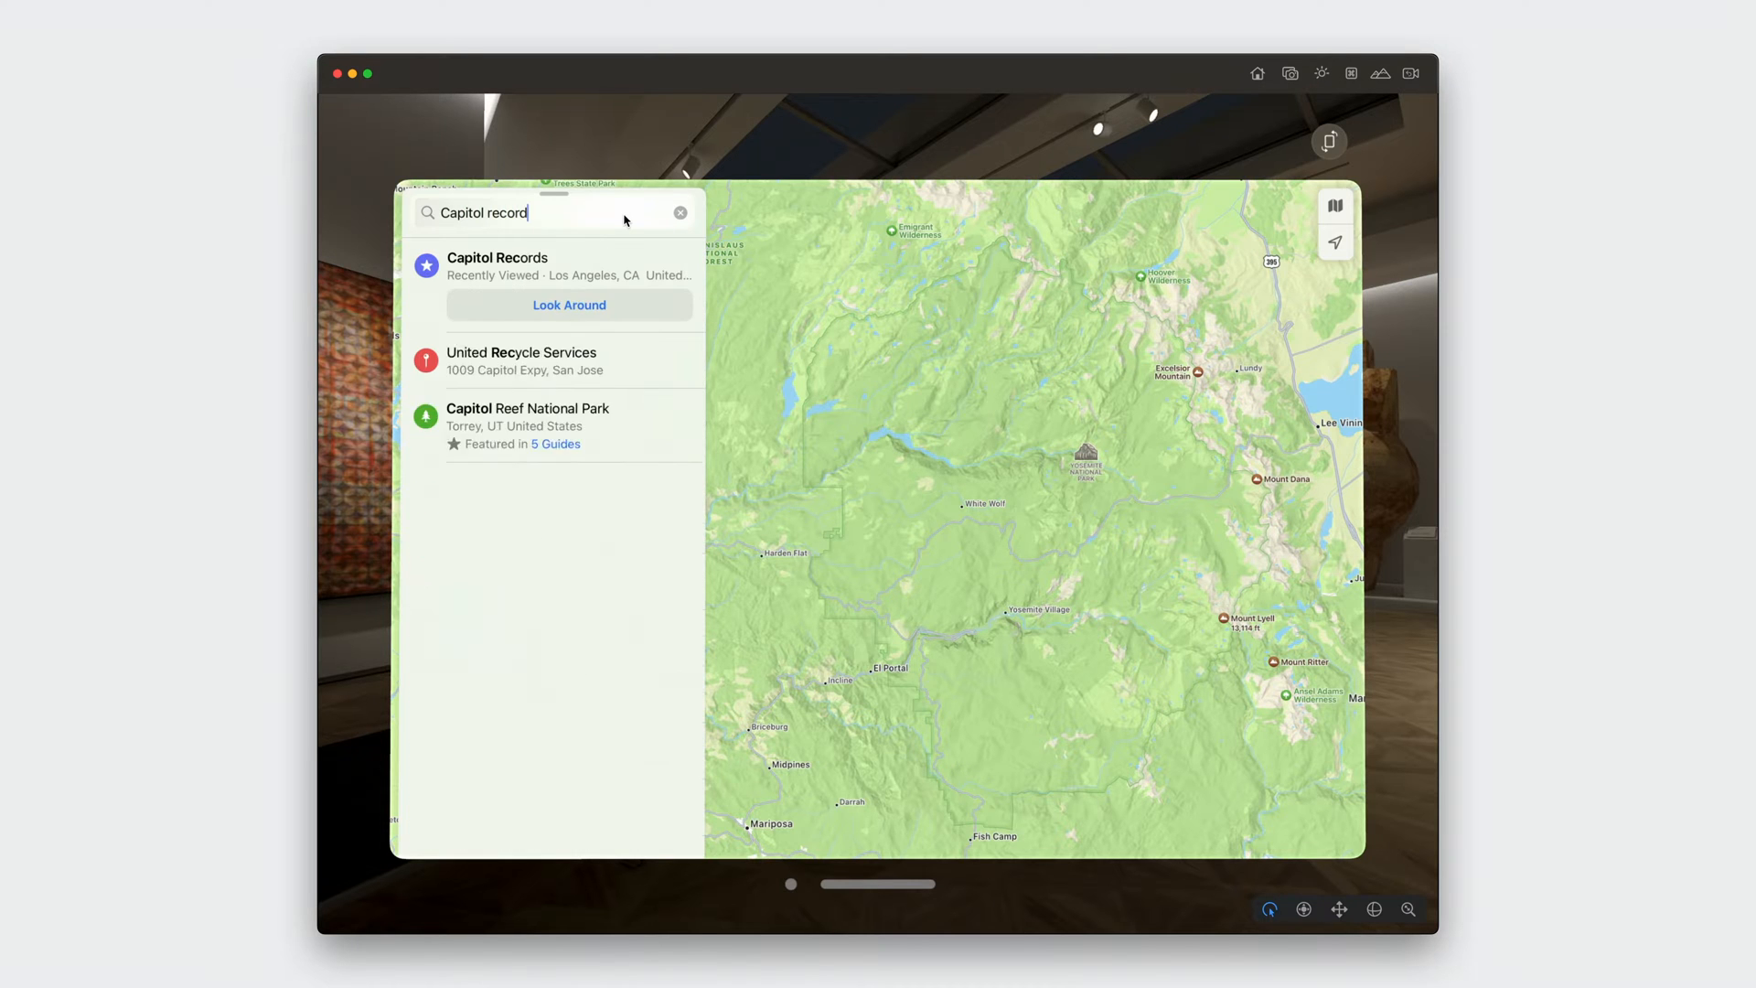
left_click(497, 265)
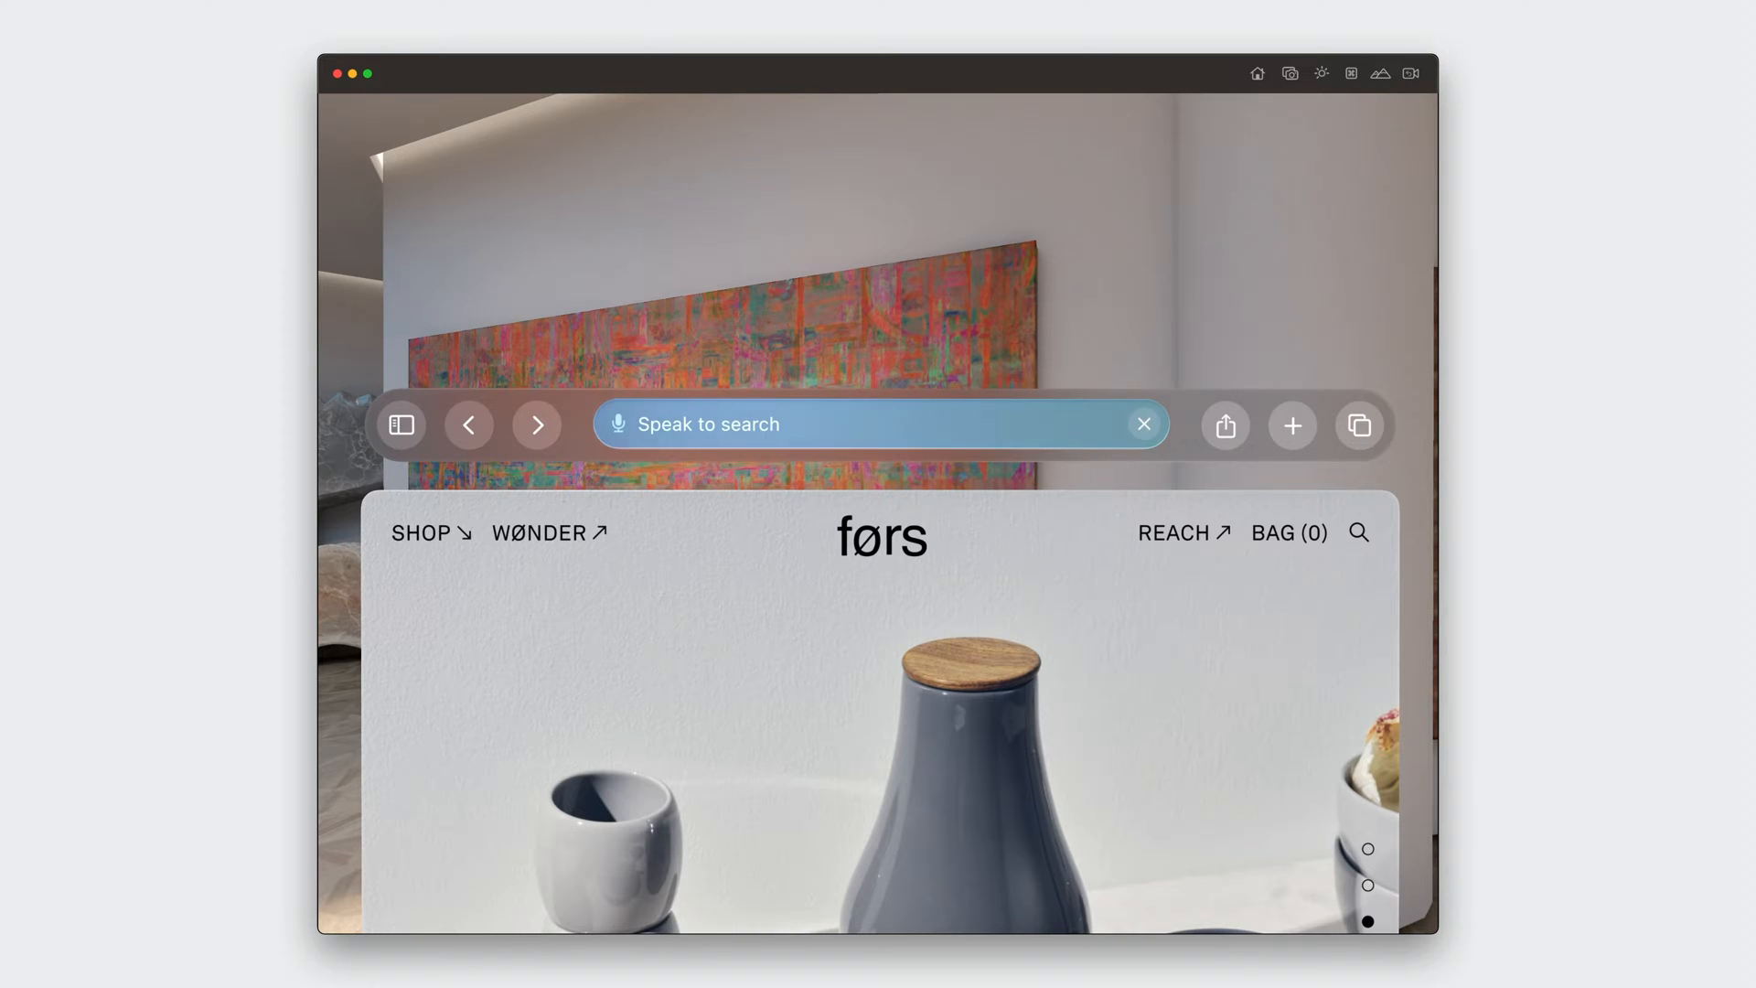
Enter emergencemagazine.org in Safari's address field
type("emergencemagazine.org")
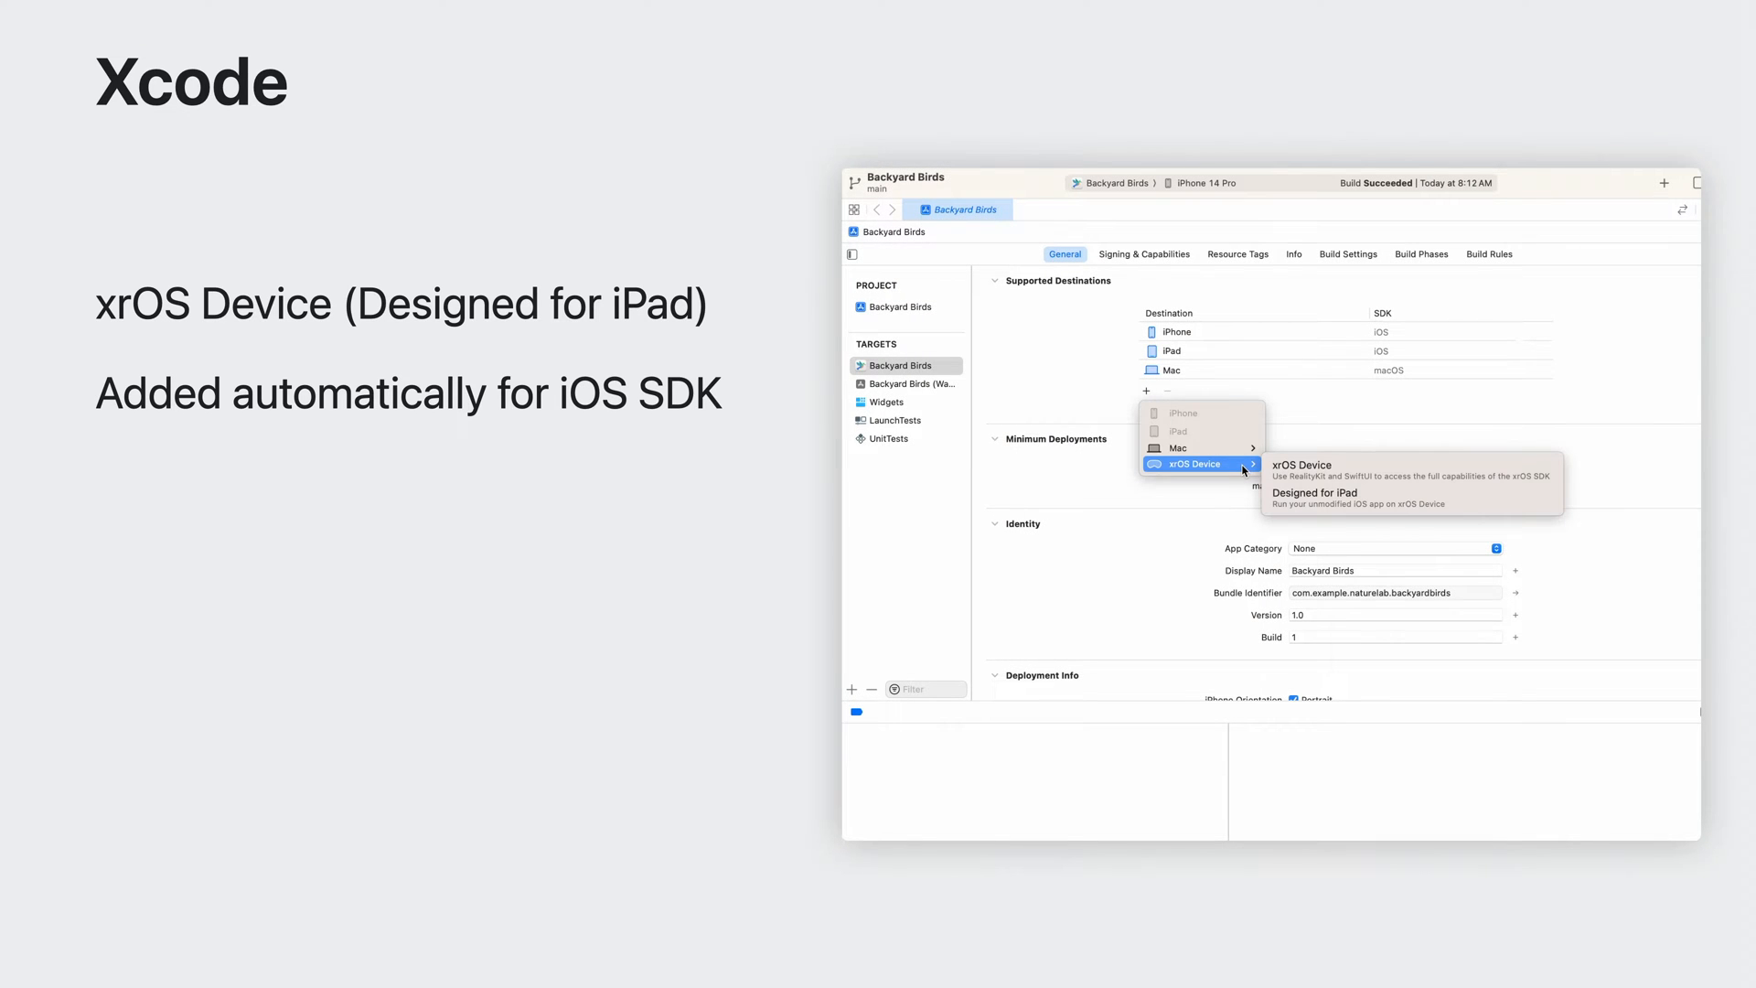
mouse_move(1406, 498)
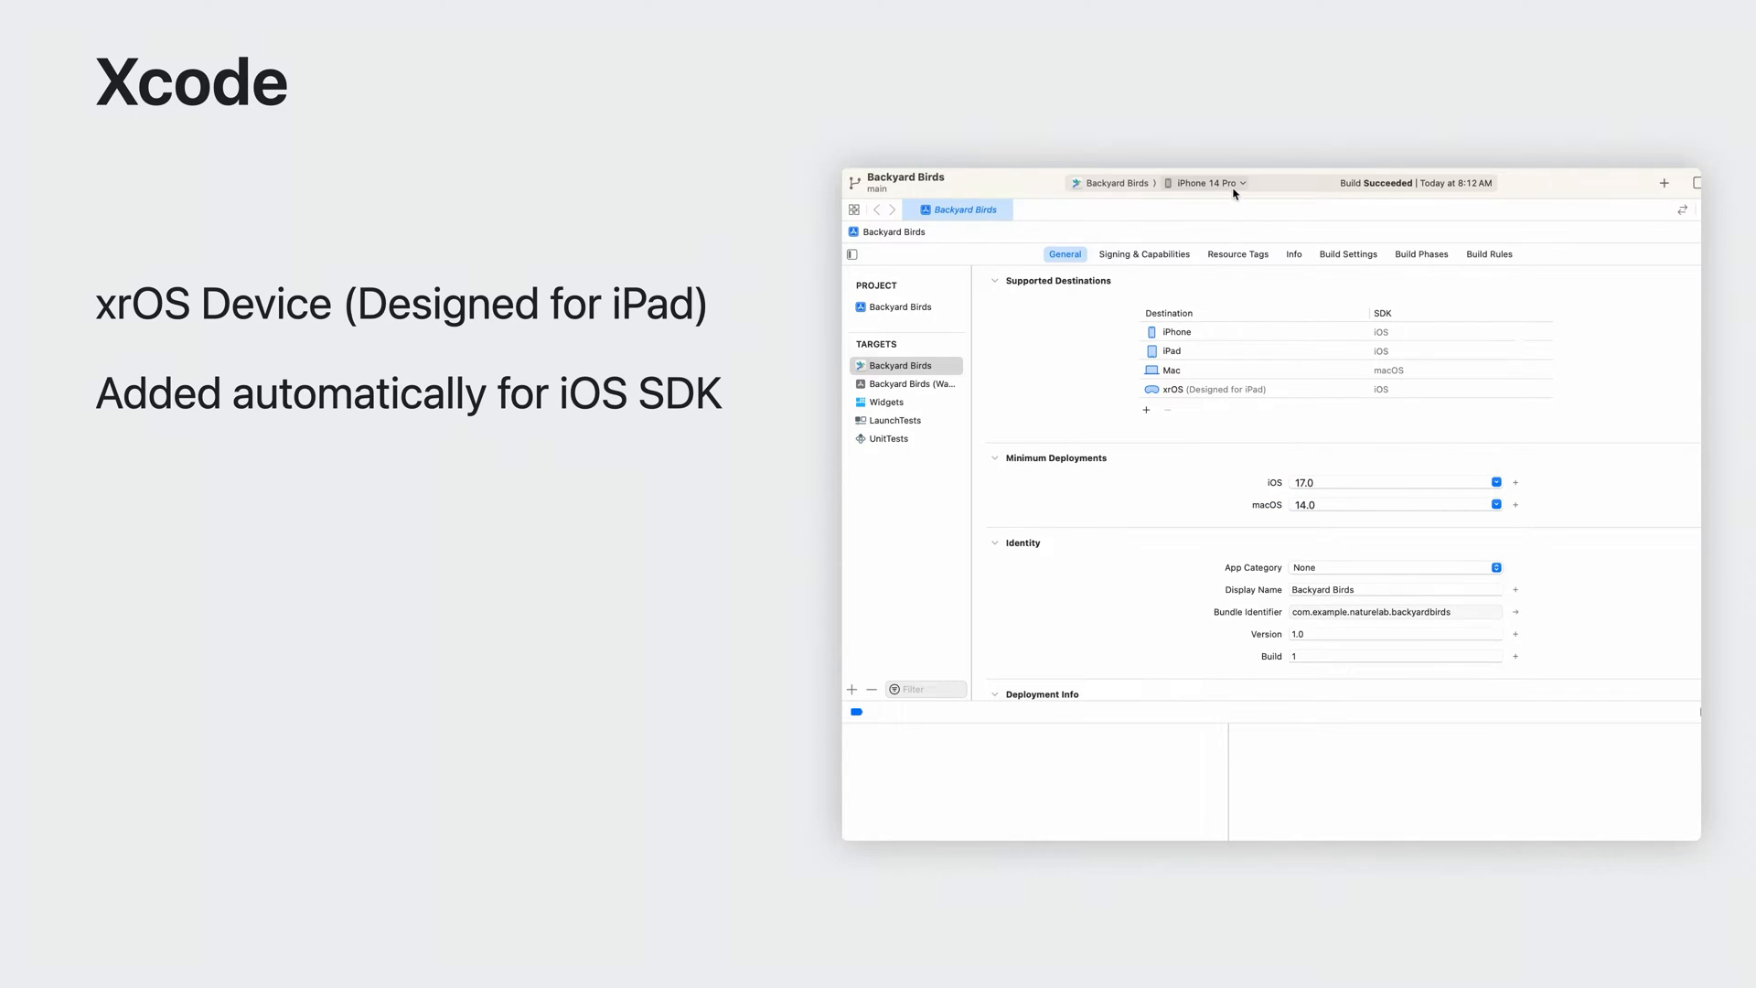
Choose xrOS Device (Designed for iPad) as the Backyard Birds run destination
left_click(1207, 183)
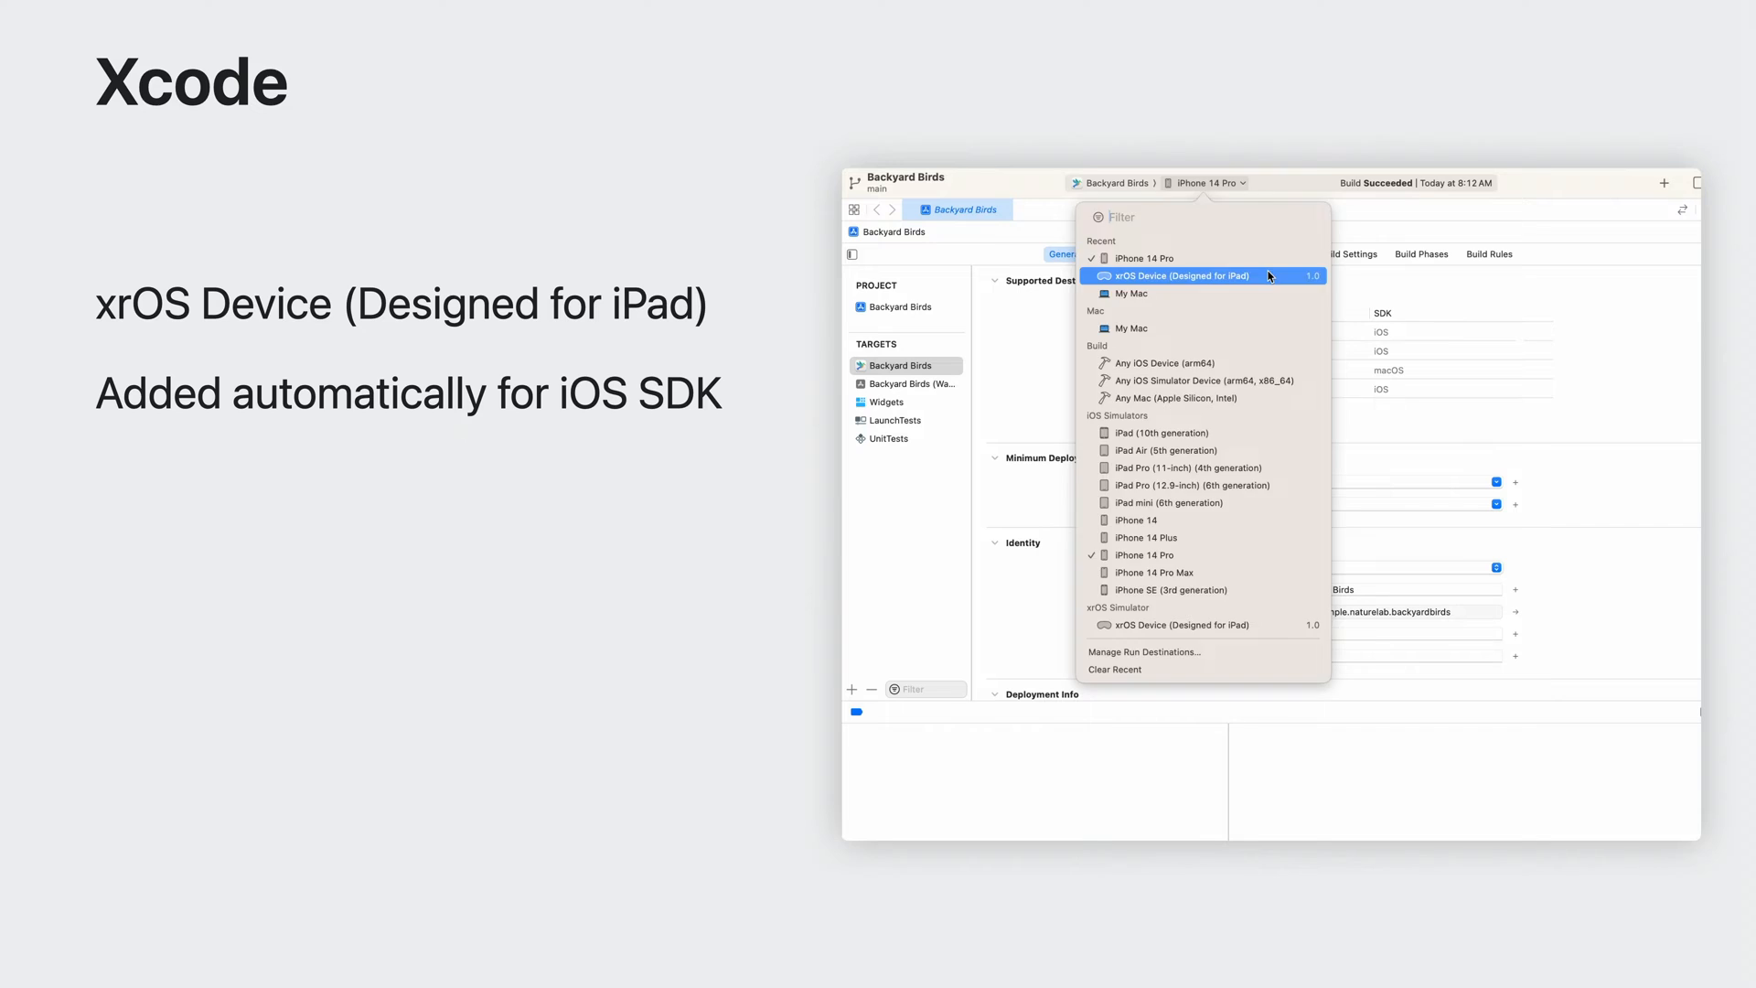
left_click(1176, 276)
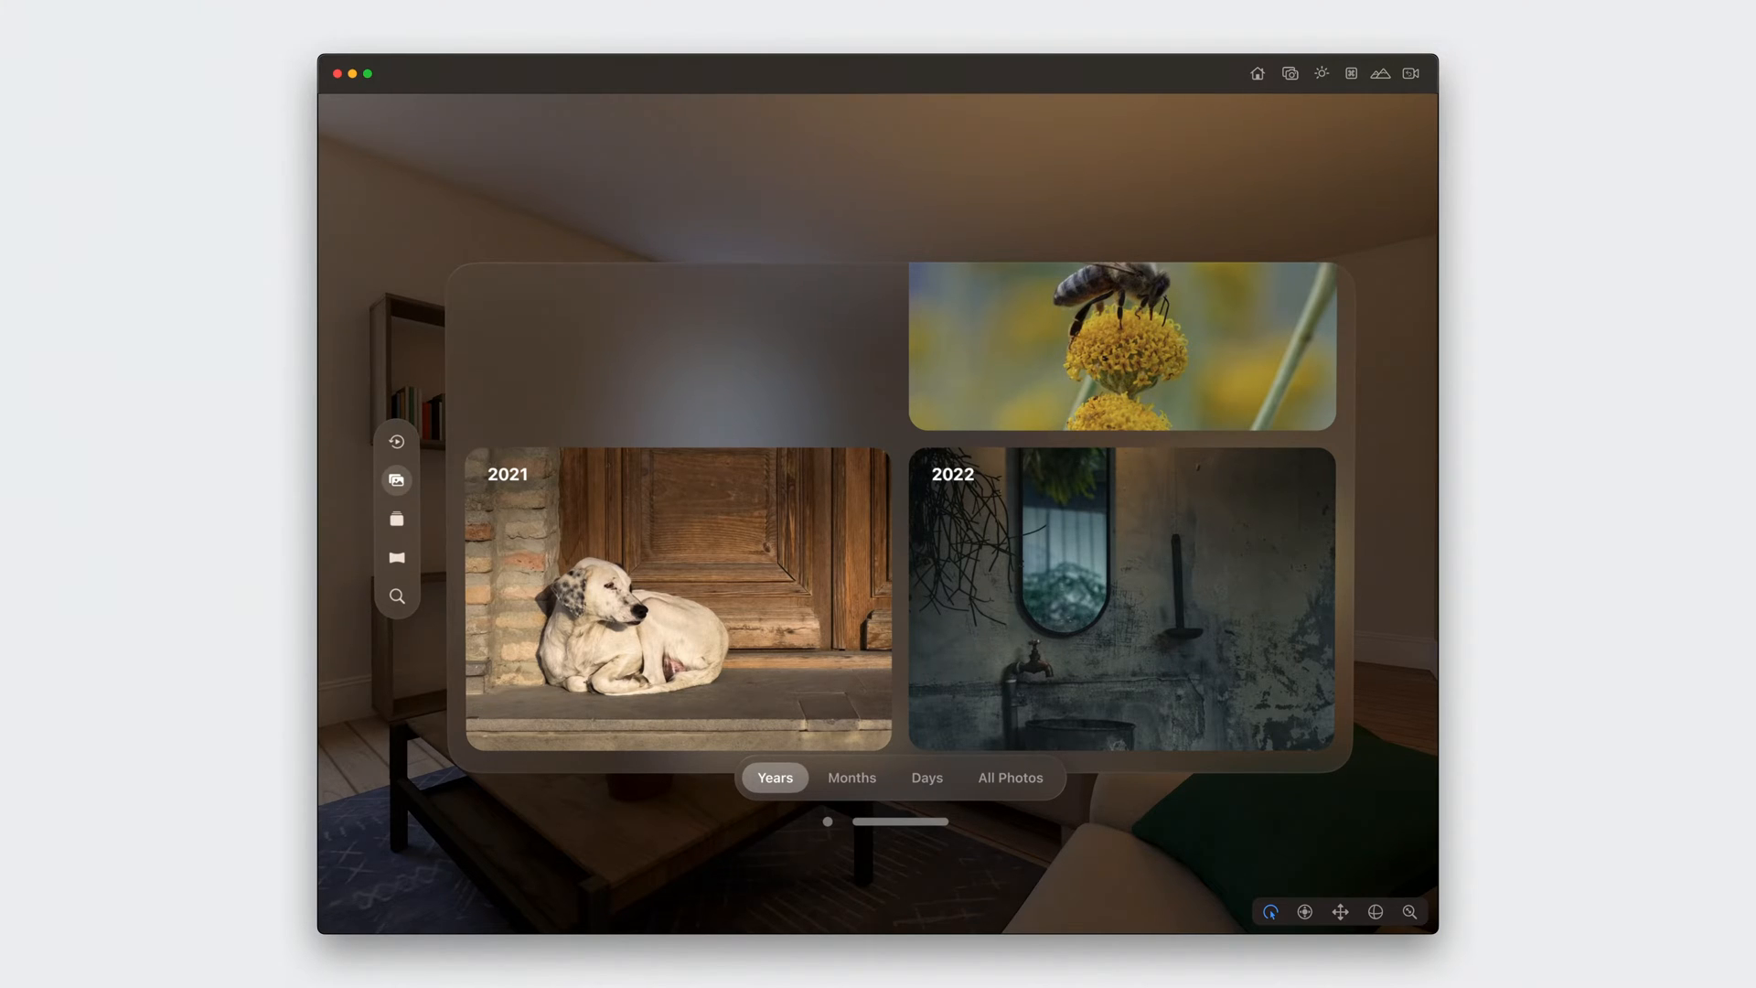
Switch Photos to the All Photos grid
left_click(1009, 777)
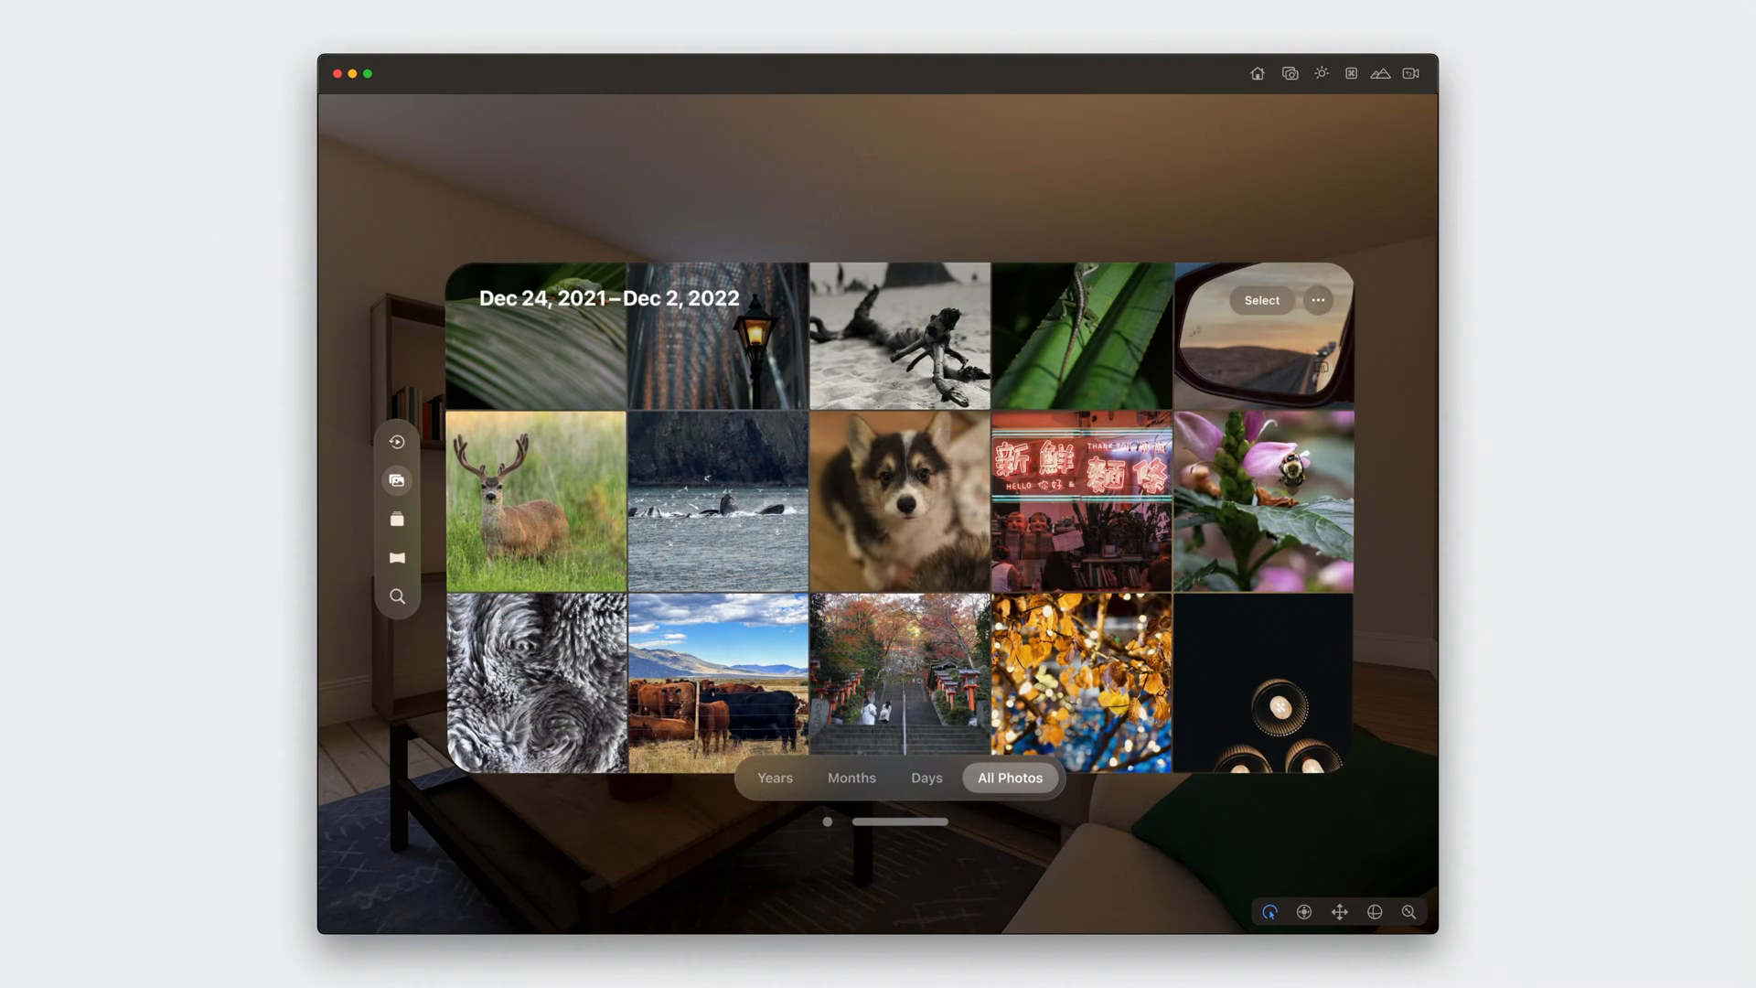